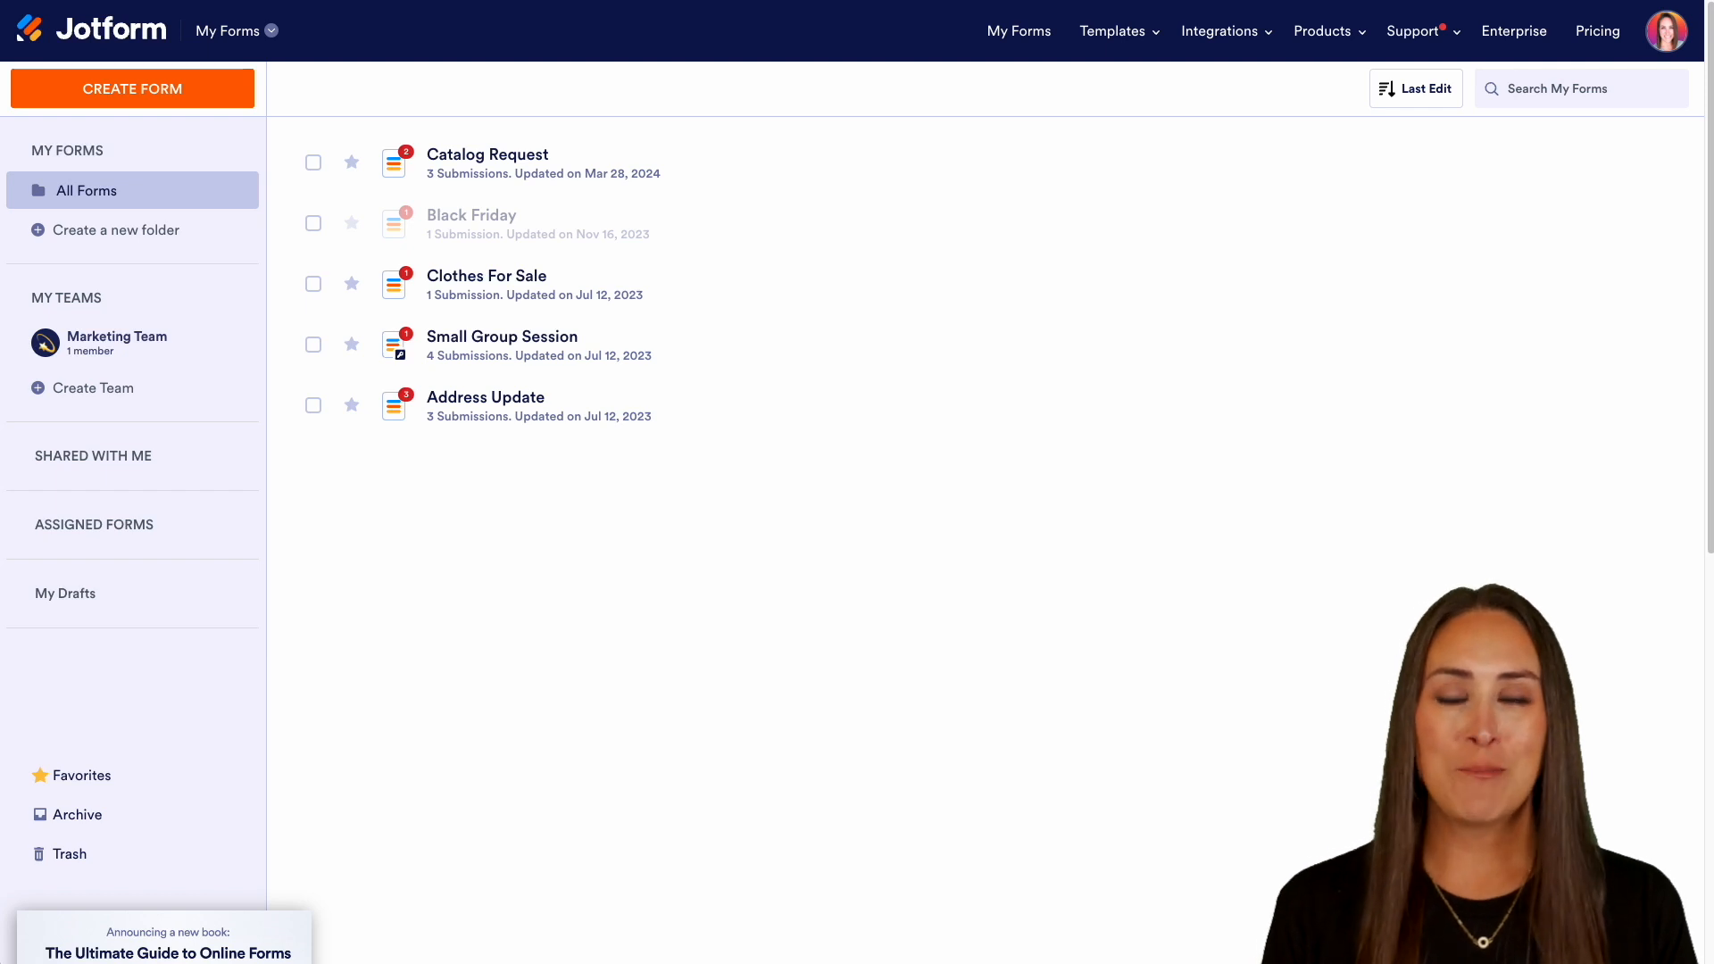
pyautogui.moveTo(1048, 186)
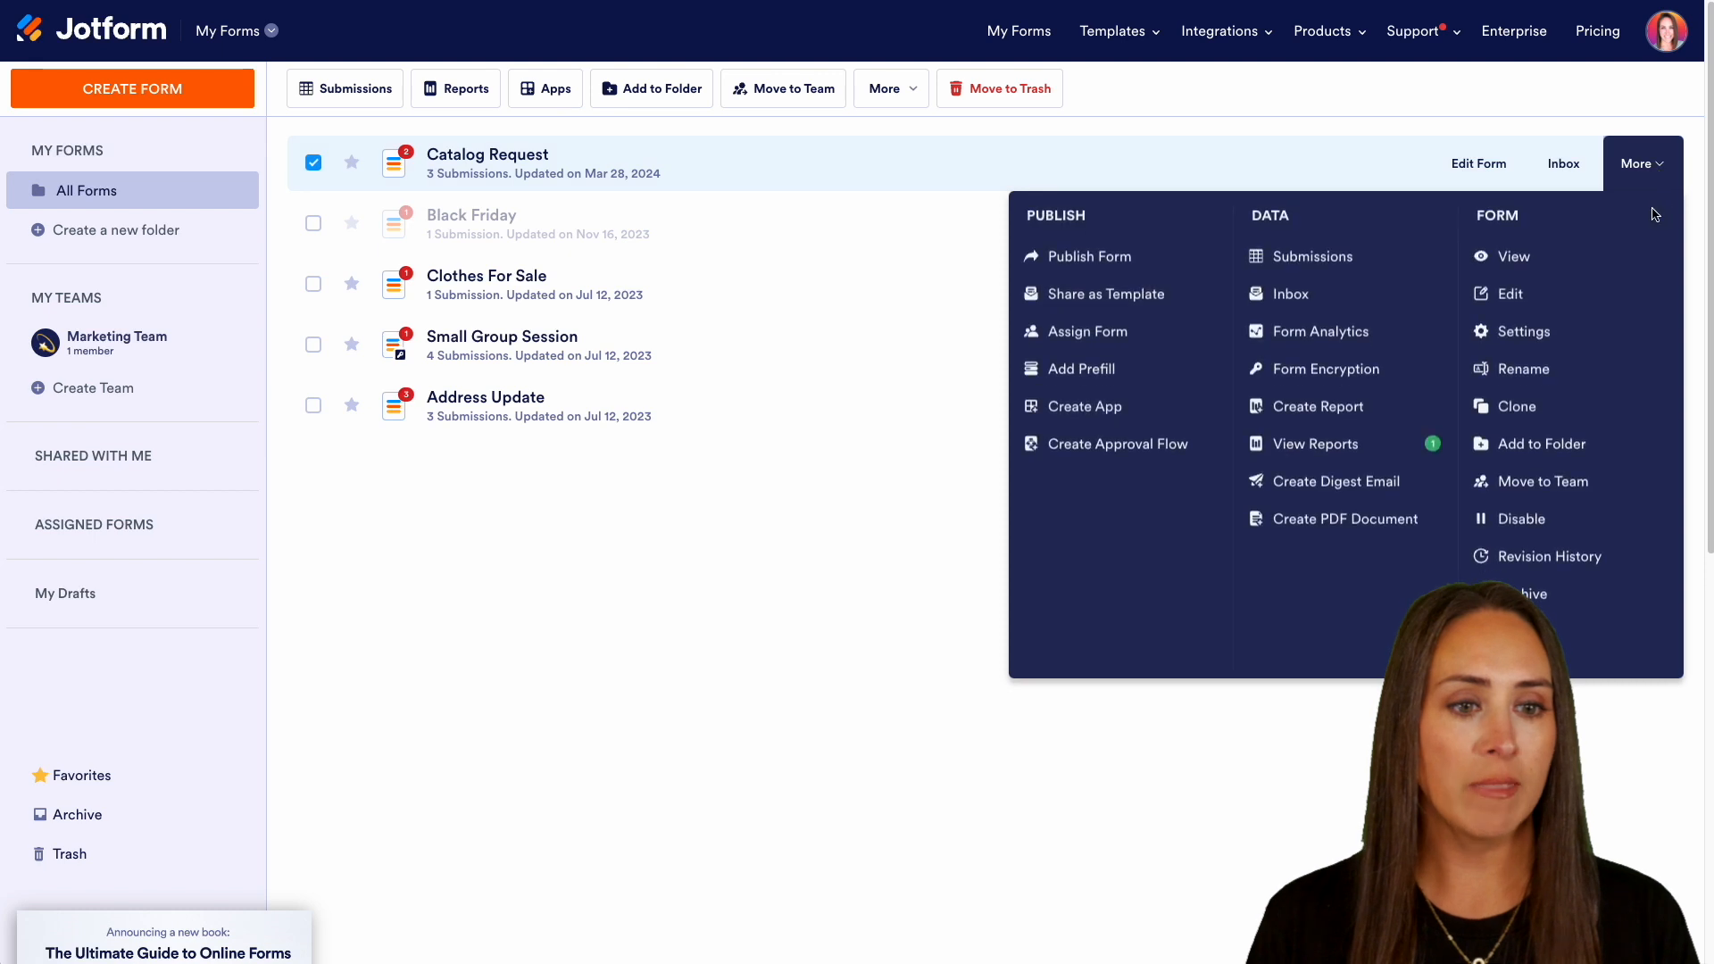
# Step: View the Catalog Request form's three submissions in Jotform Tables
pyautogui.click(1312, 256)
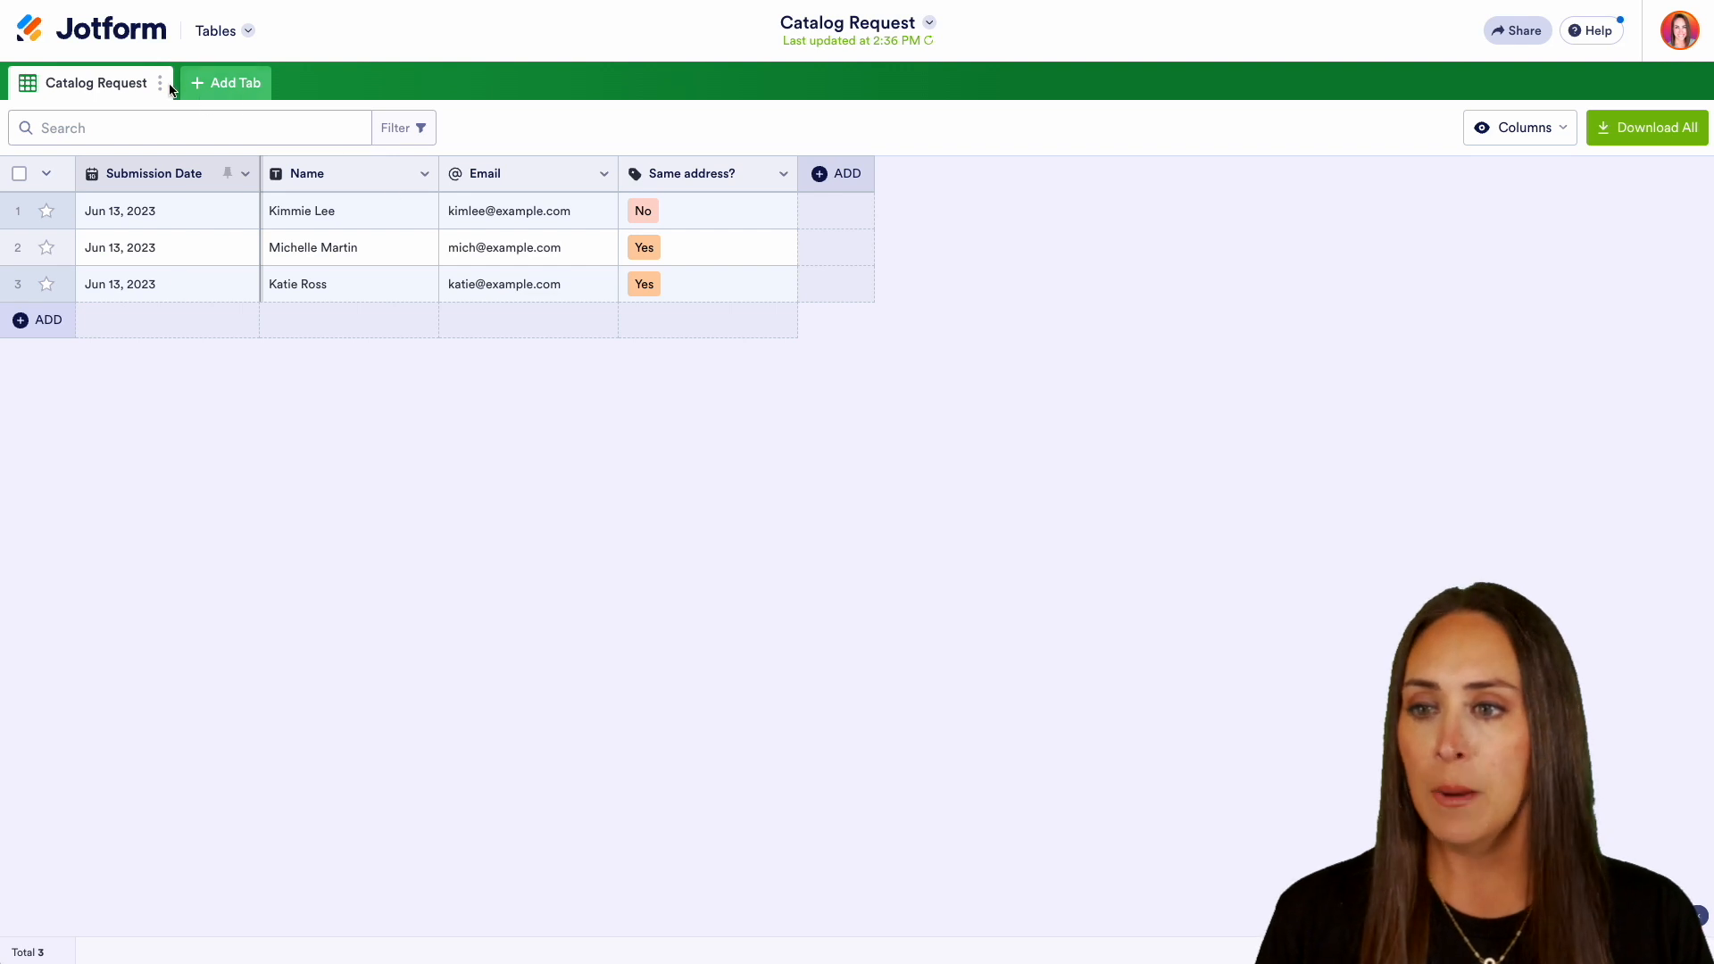
# Step: Show the table's Trash panel listing the one deleted Jun 13, 2023 submission
pyautogui.click(159, 83)
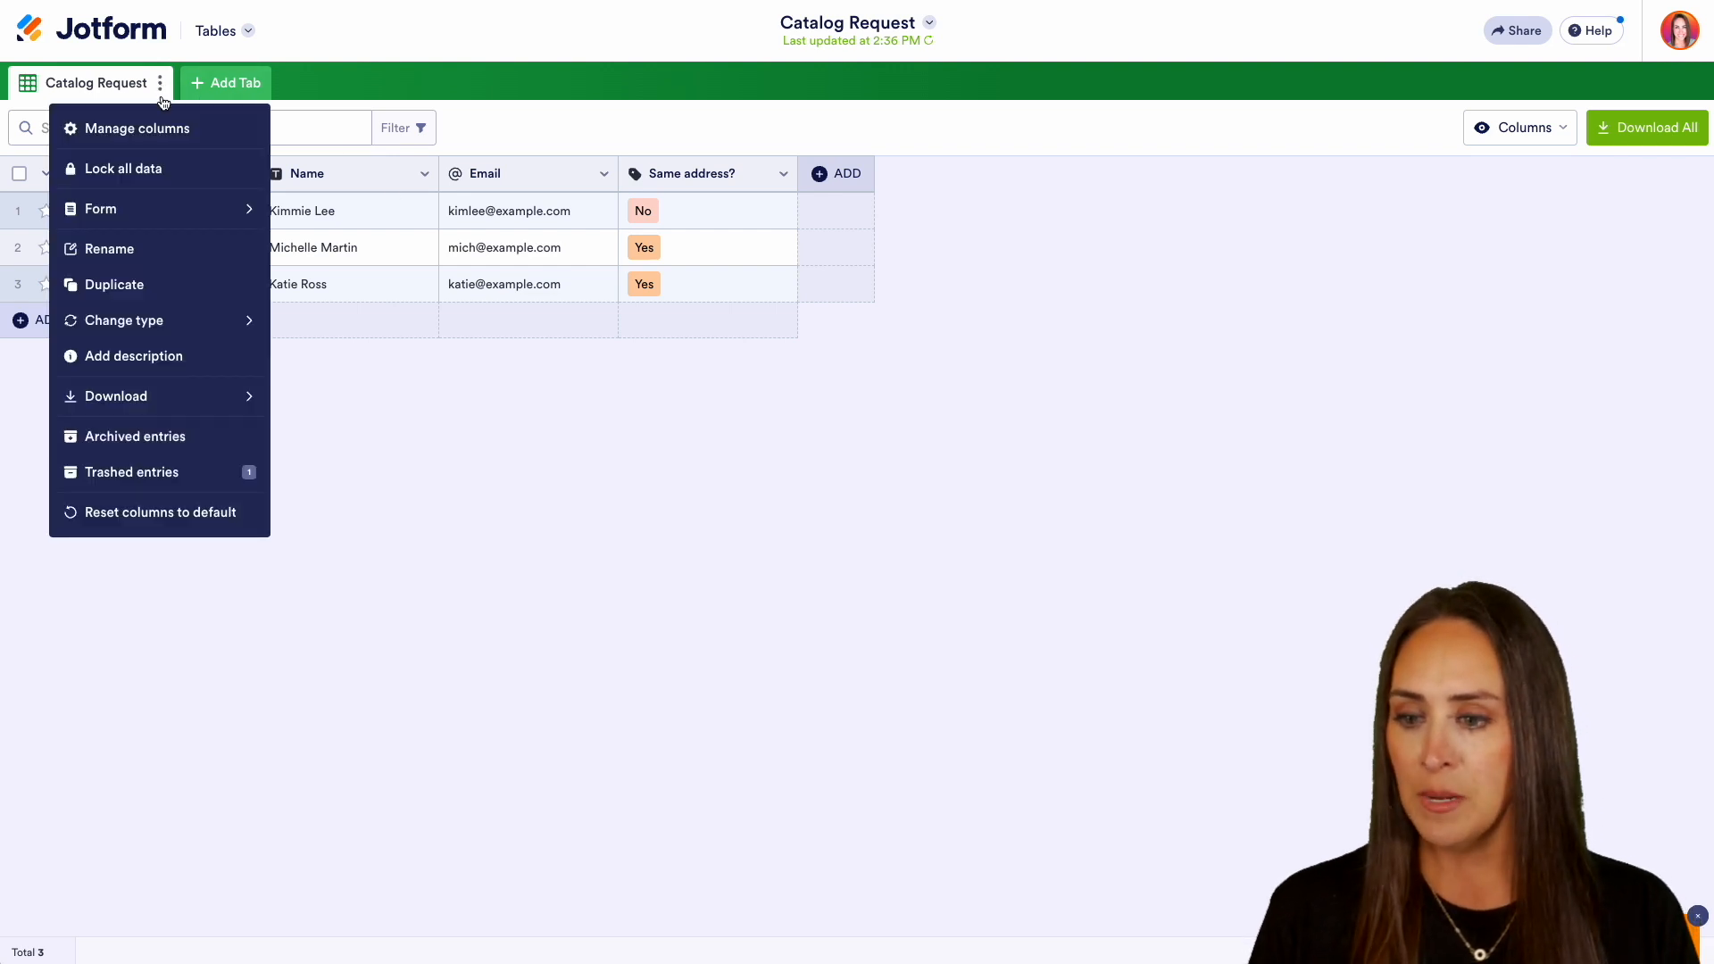
pyautogui.click(131, 472)
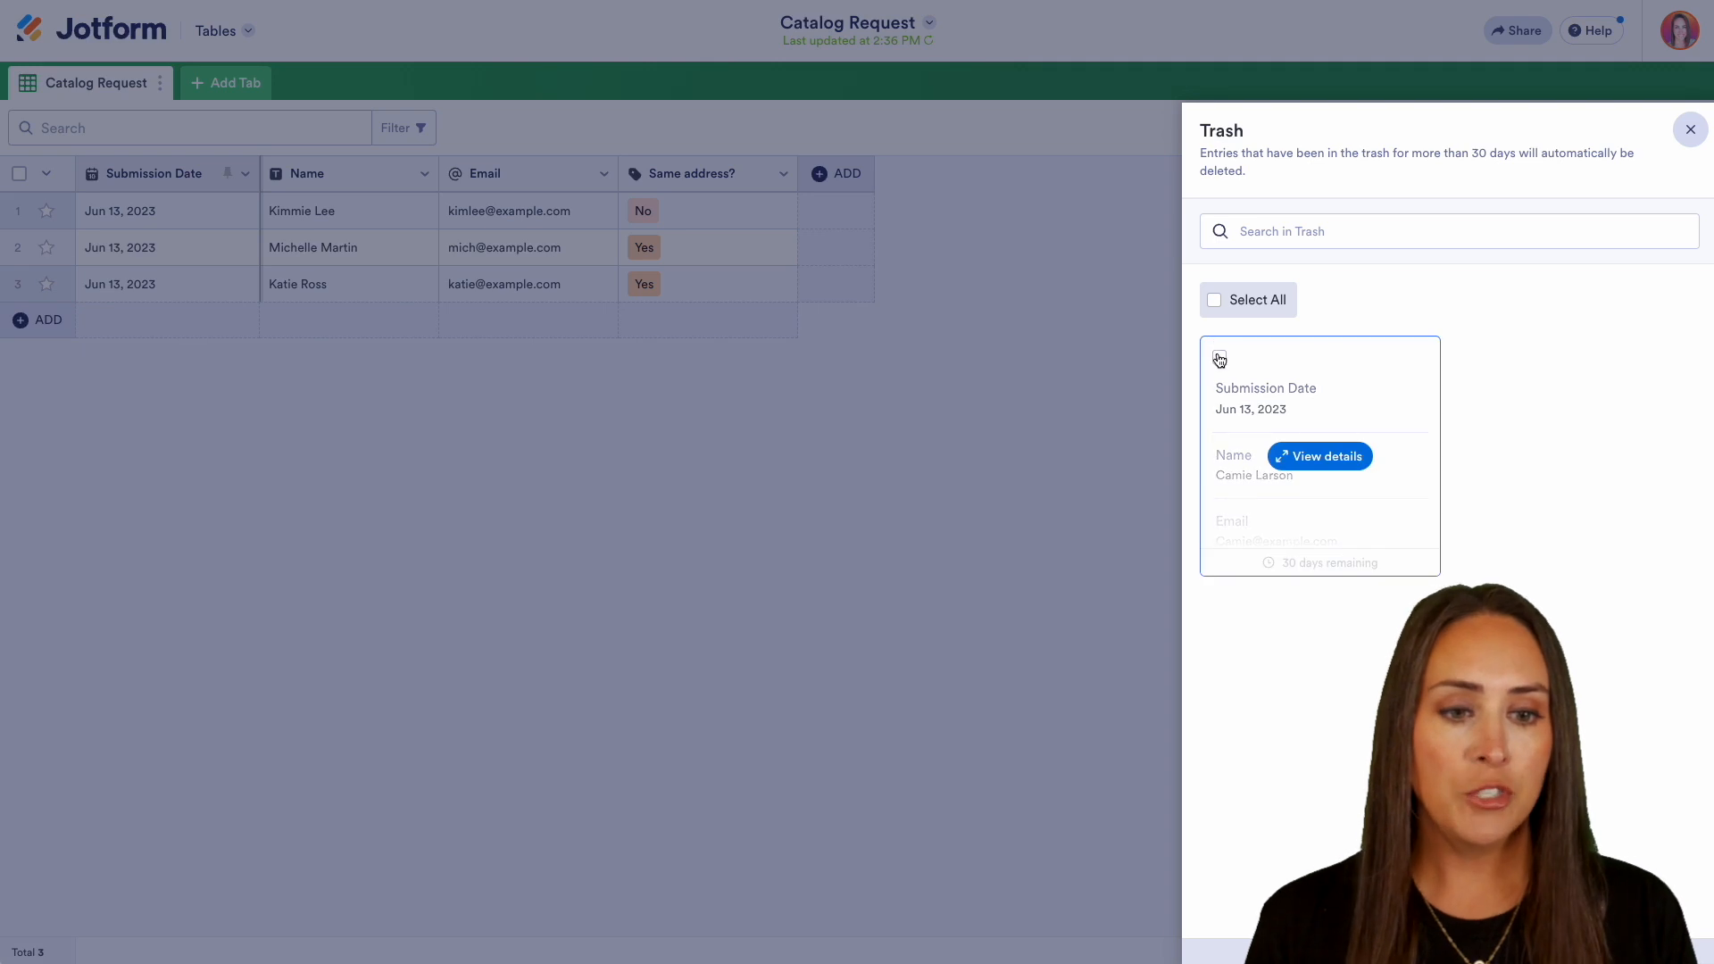
pyautogui.click(1219, 358)
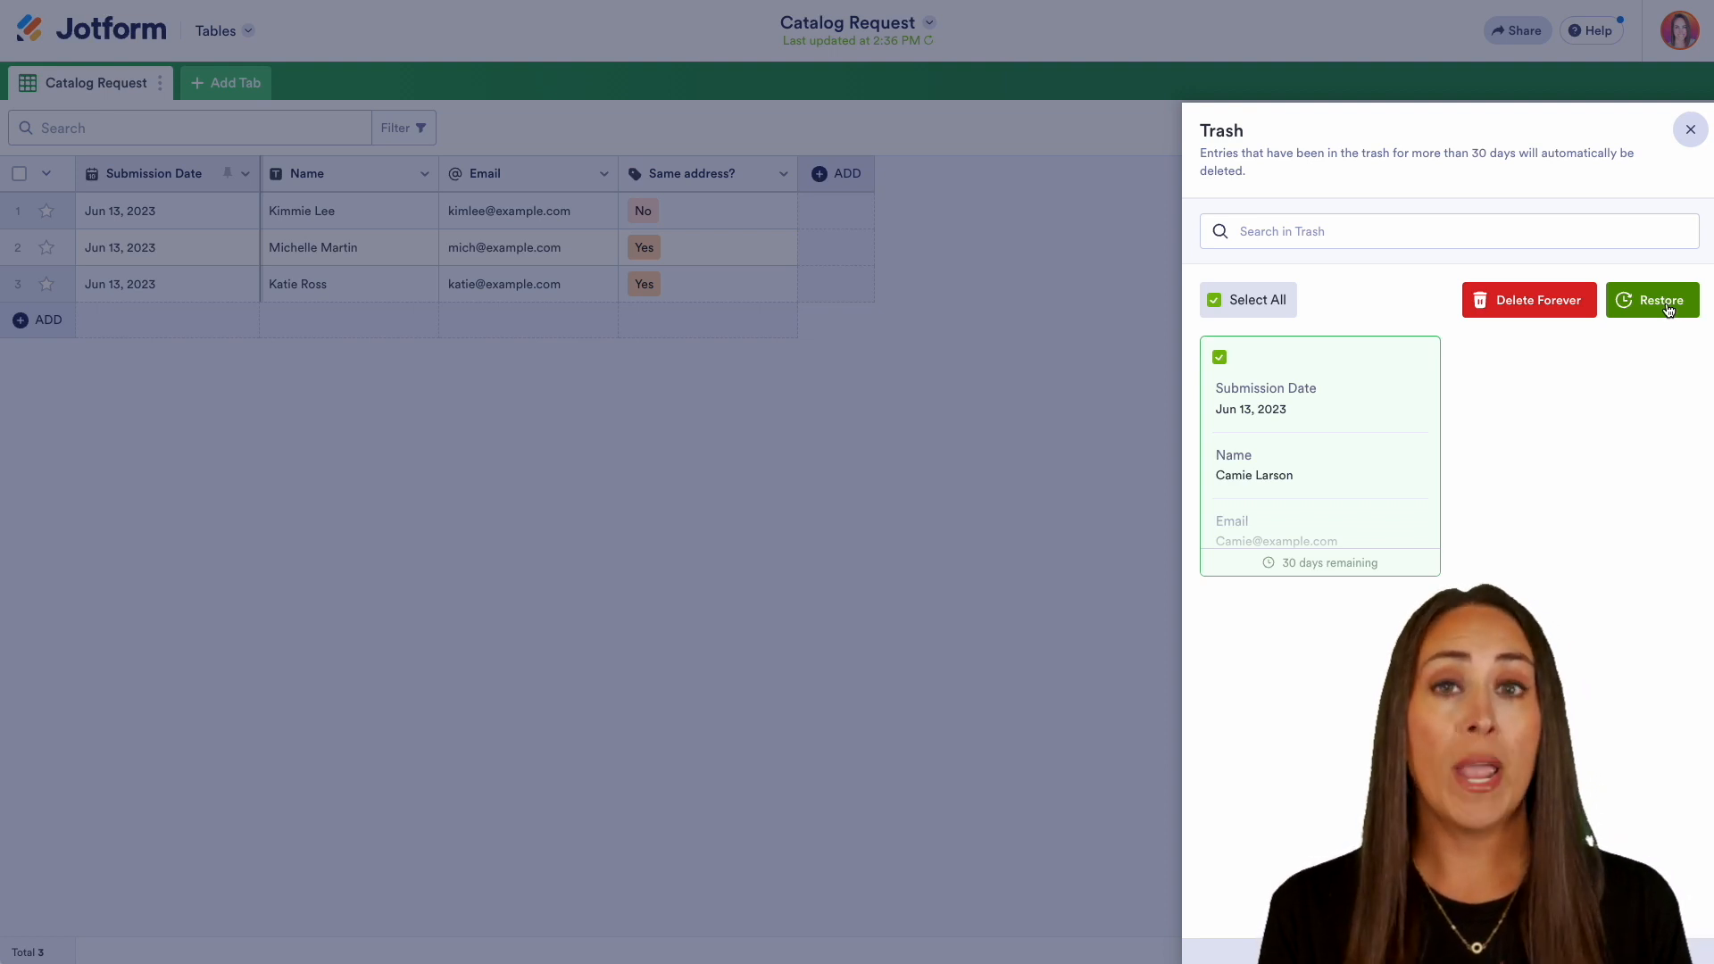
pyautogui.moveTo(1620, 443)
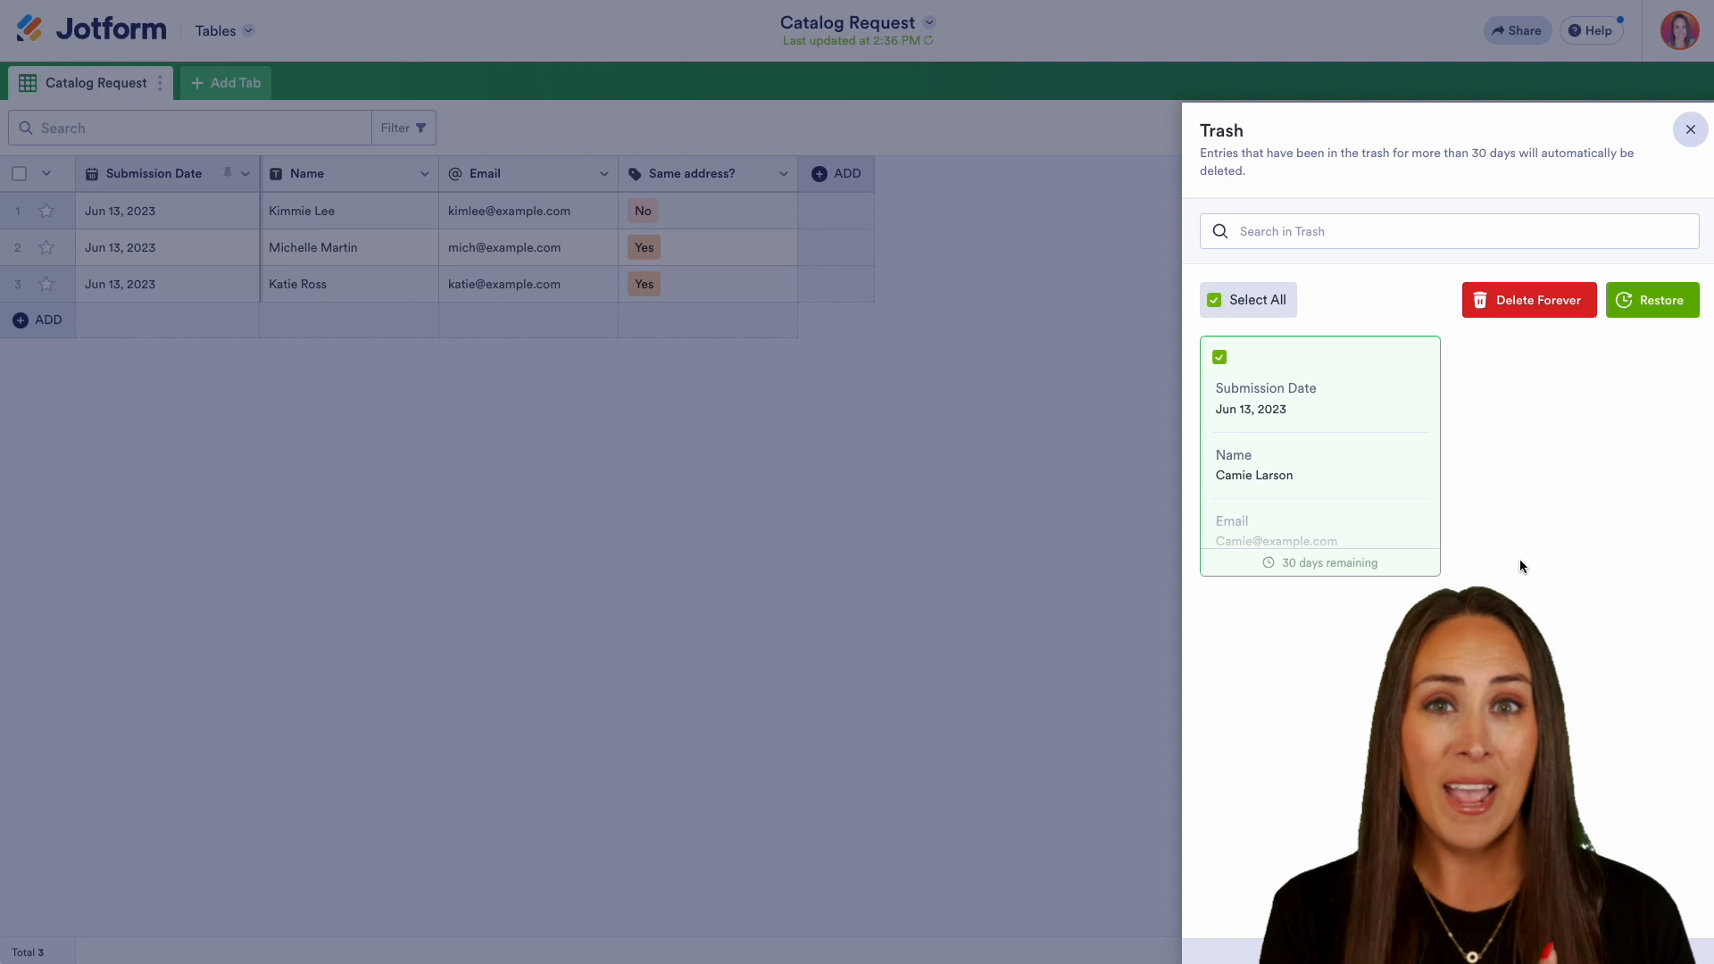
pyautogui.click(1651, 300)
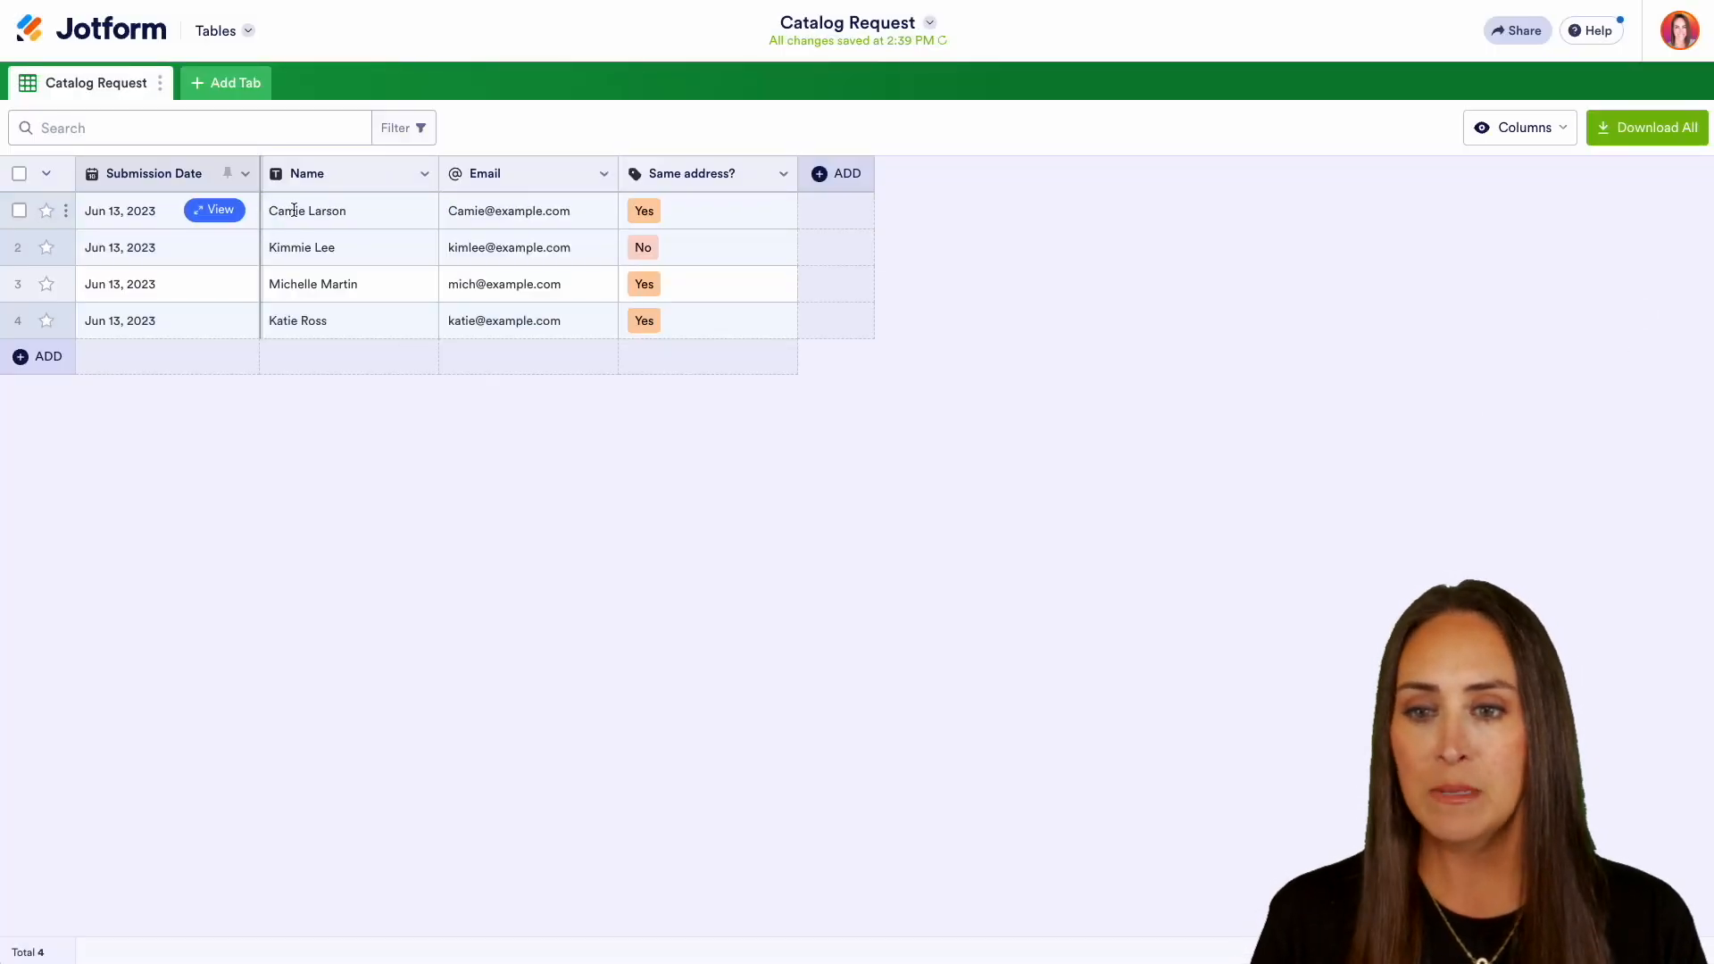
pyautogui.moveTo(774, 225)
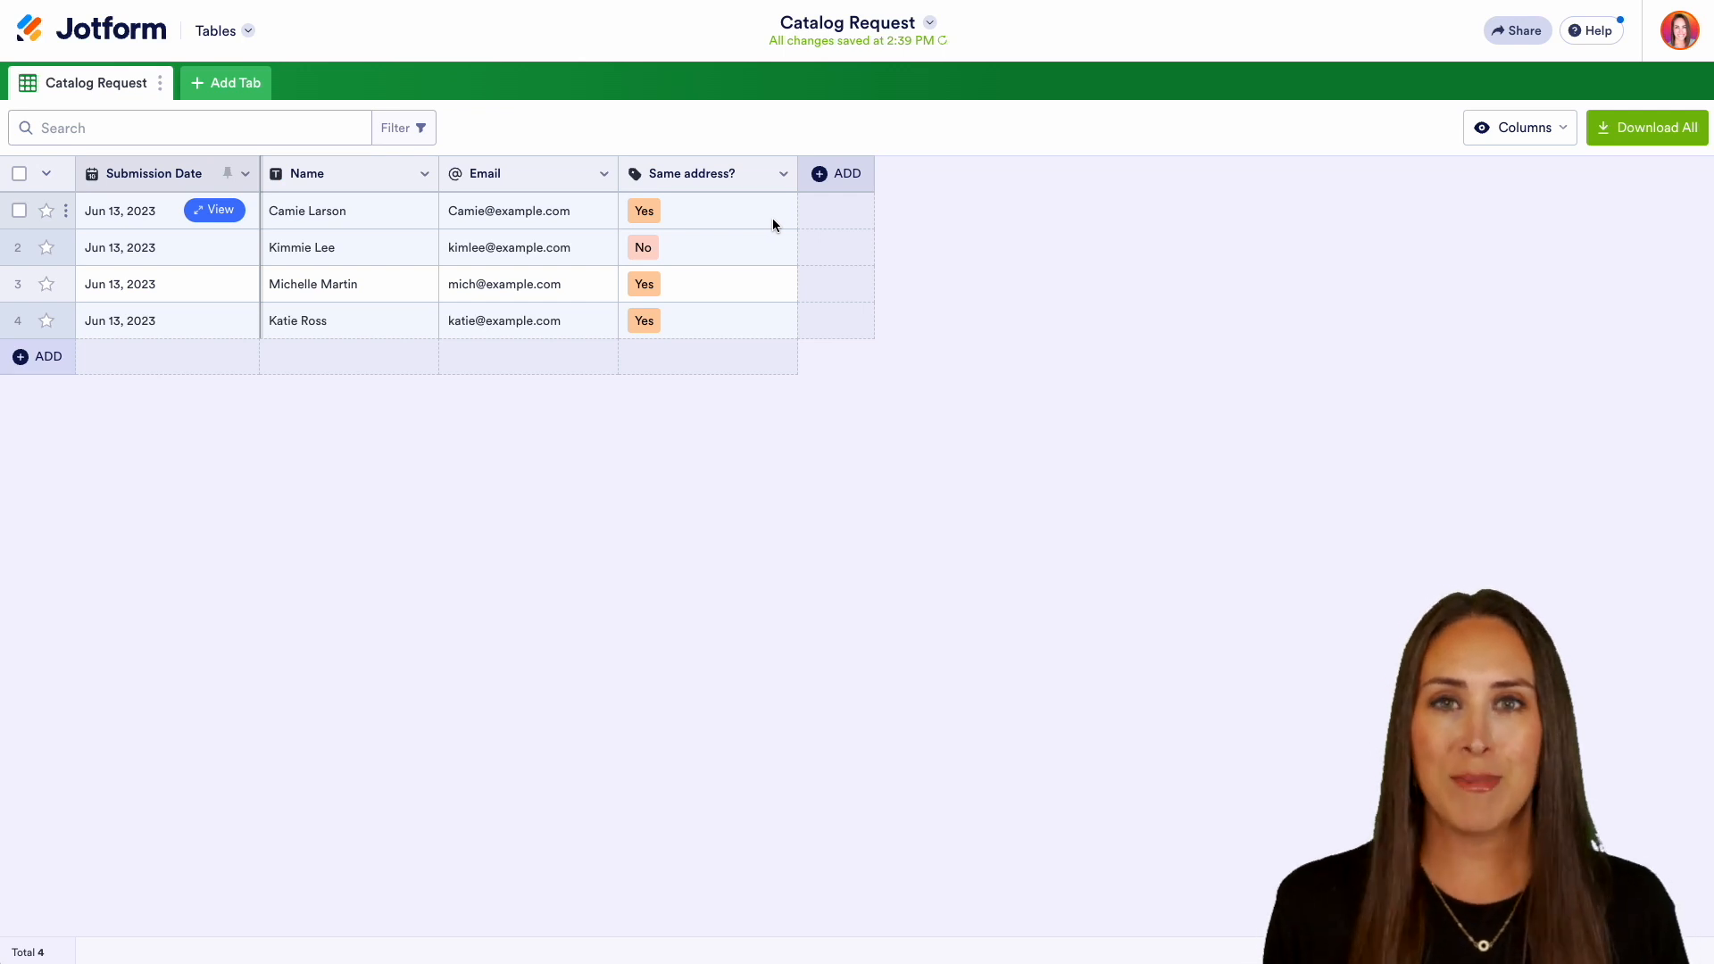